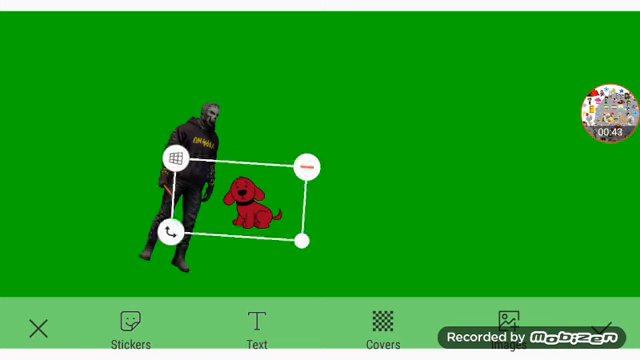
Reposition the red dog sticker lower so it sits beside the hooded character's legs
left_click_drag(248, 204, 216, 168)
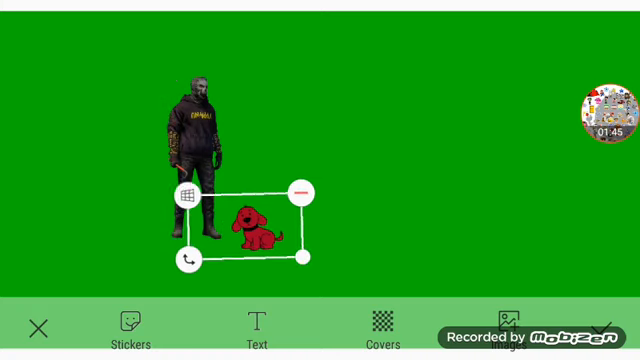
left_click(608, 112)
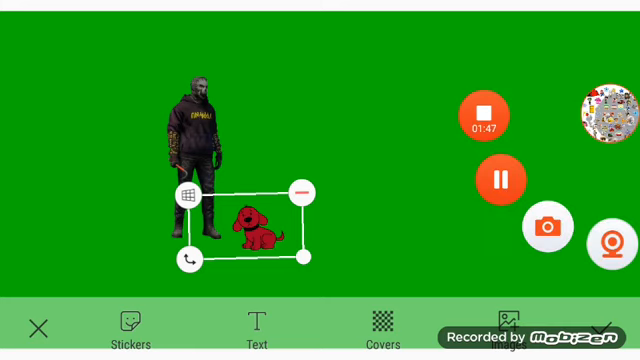